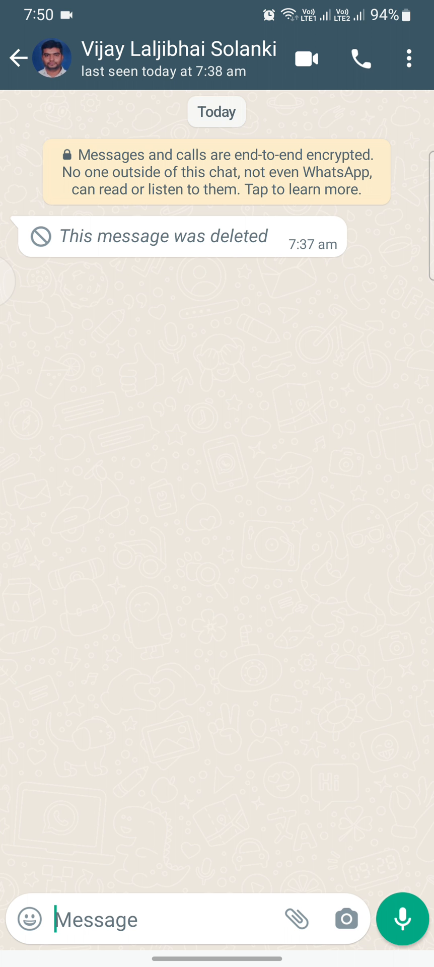
Leave the WhatsApp Business chat with the deleted message and bring up Settings
scroll("down", 3)
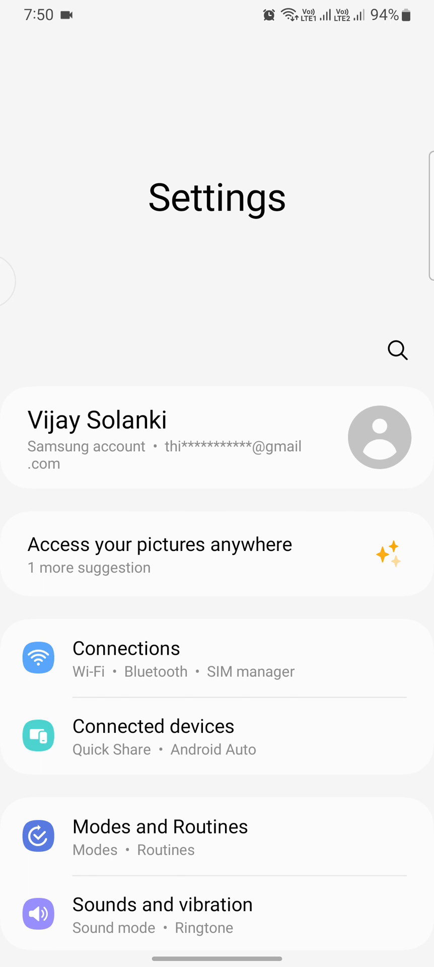
Search Settings for 'notification', go to Notification history, then return to the WhatsApp chat list
left_click(398, 350)
type("notification")
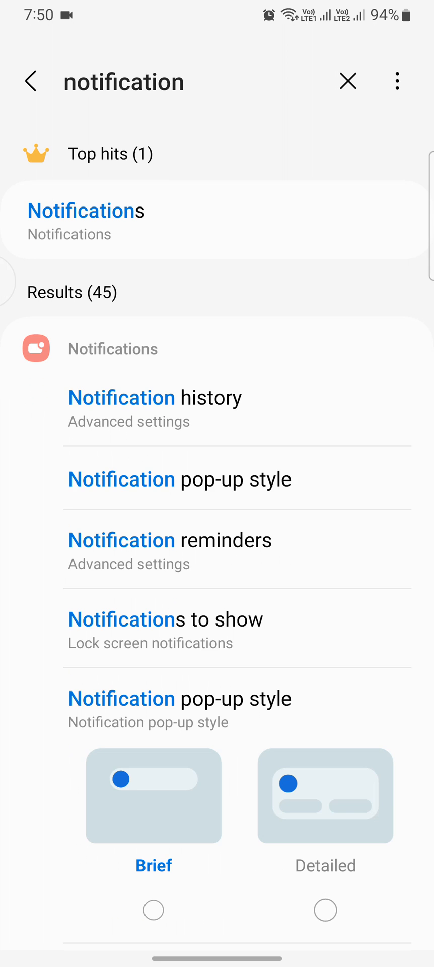
left_click(153, 909)
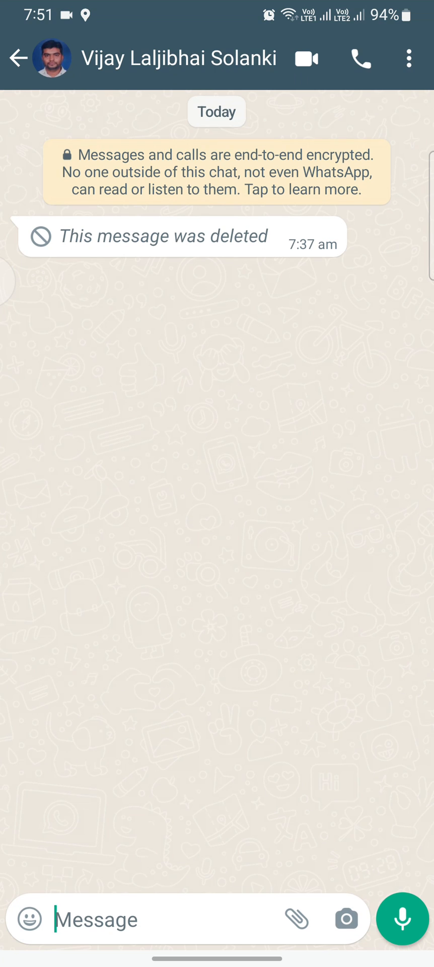
left_click(17, 59)
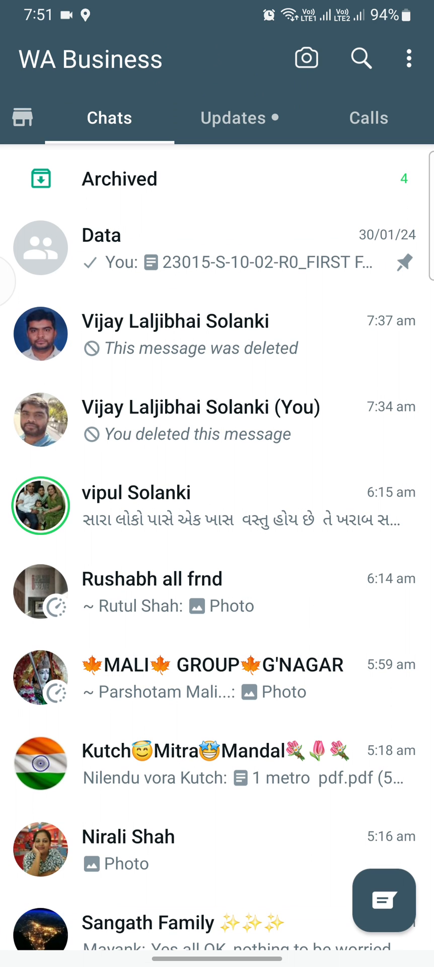